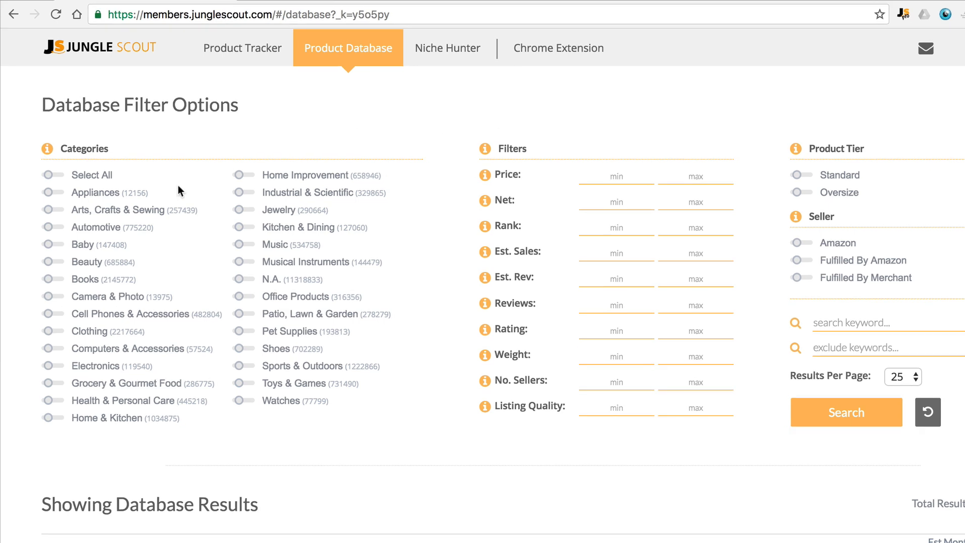
mouse_move(665, 219)
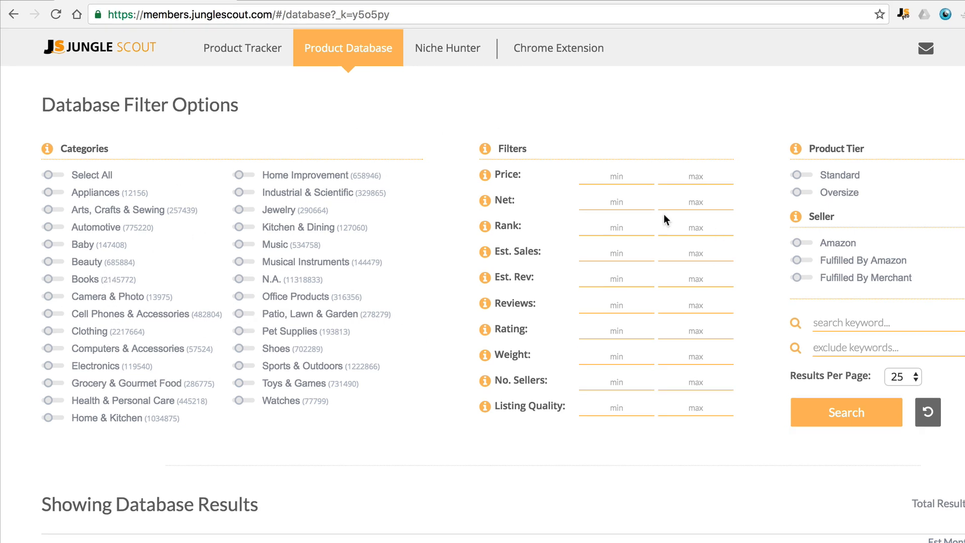
mouse_move(810, 192)
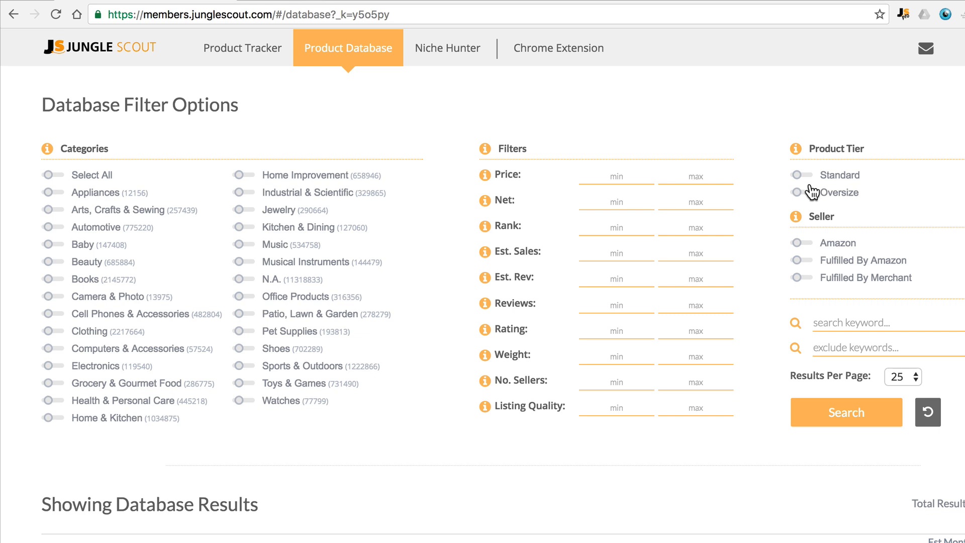
mouse_move(809, 261)
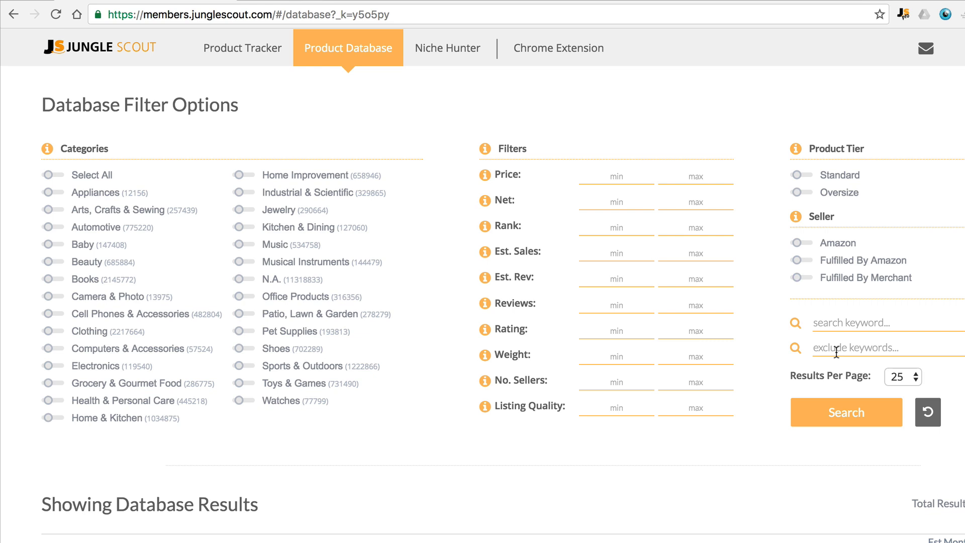
Filter by price 20–50 and net at least 10.
click(616, 176)
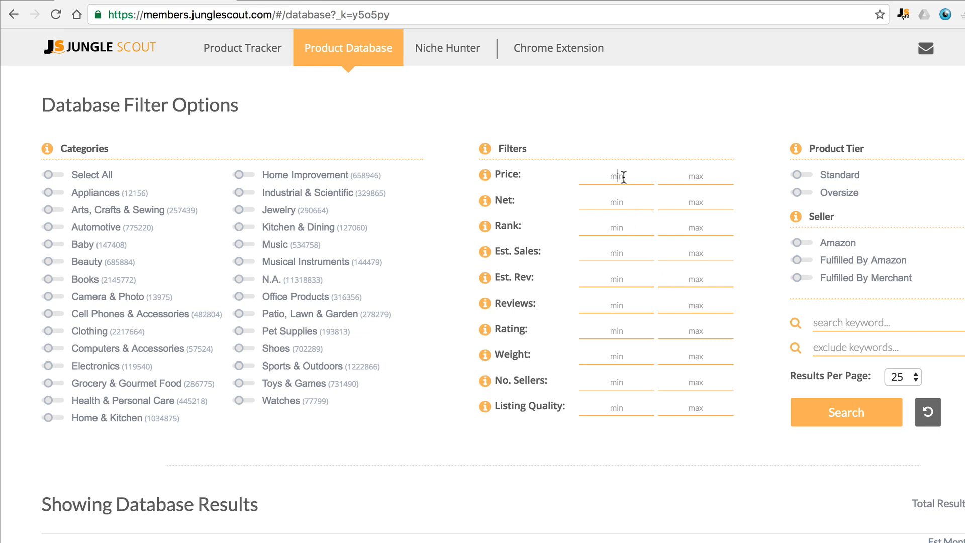
text(20)
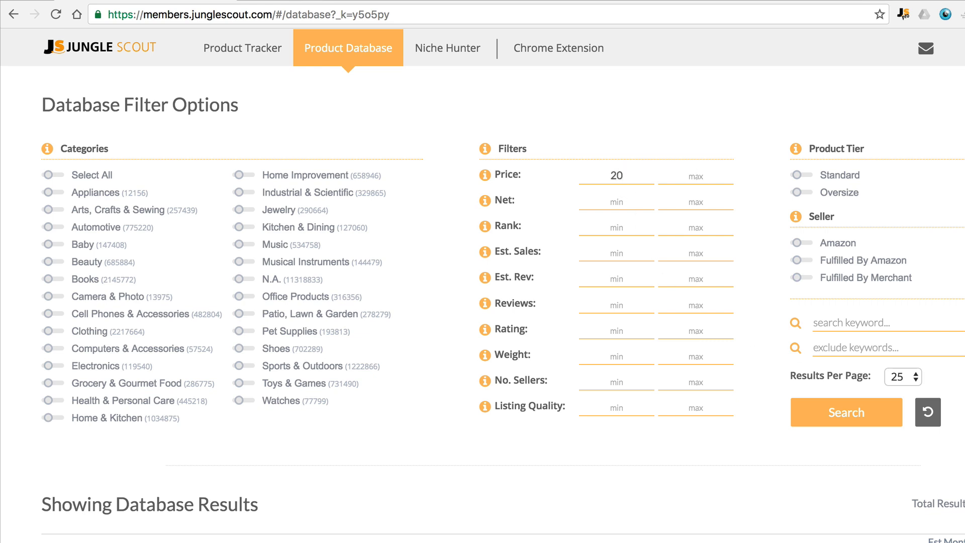
text(50)
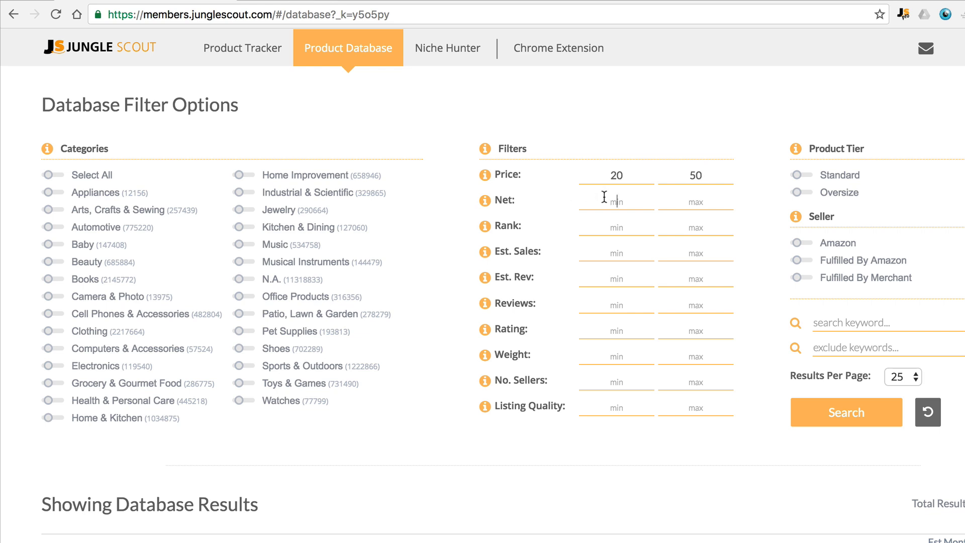
text(10)
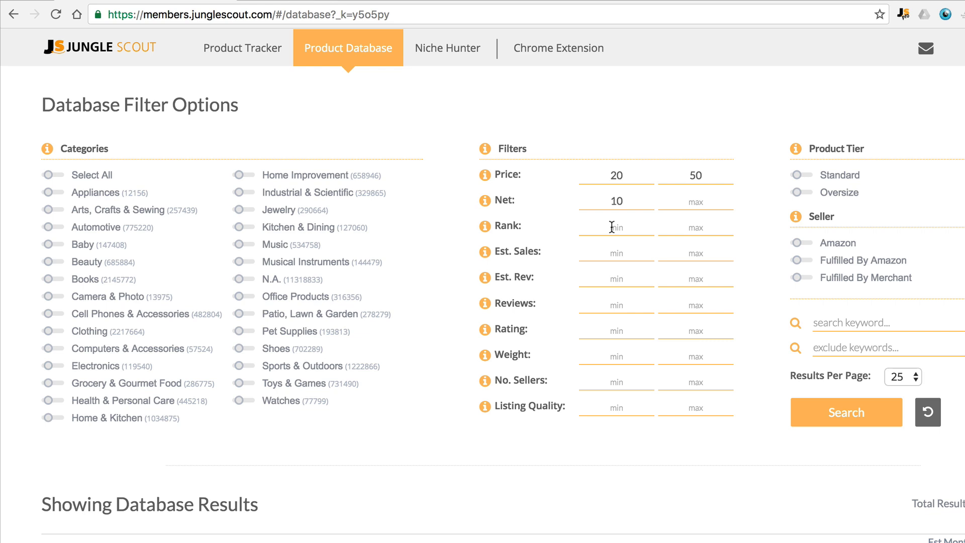
mouse_move(607, 251)
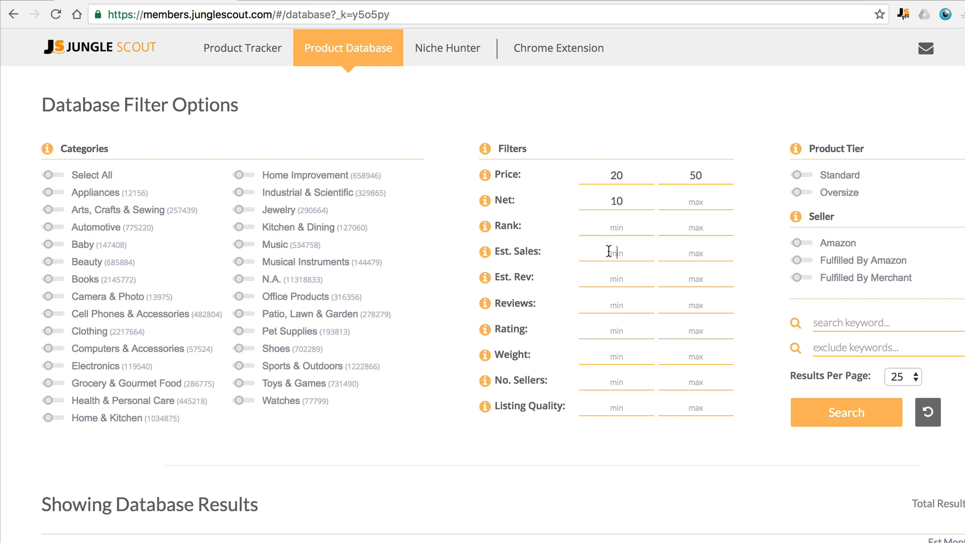
mouse_move(644, 253)
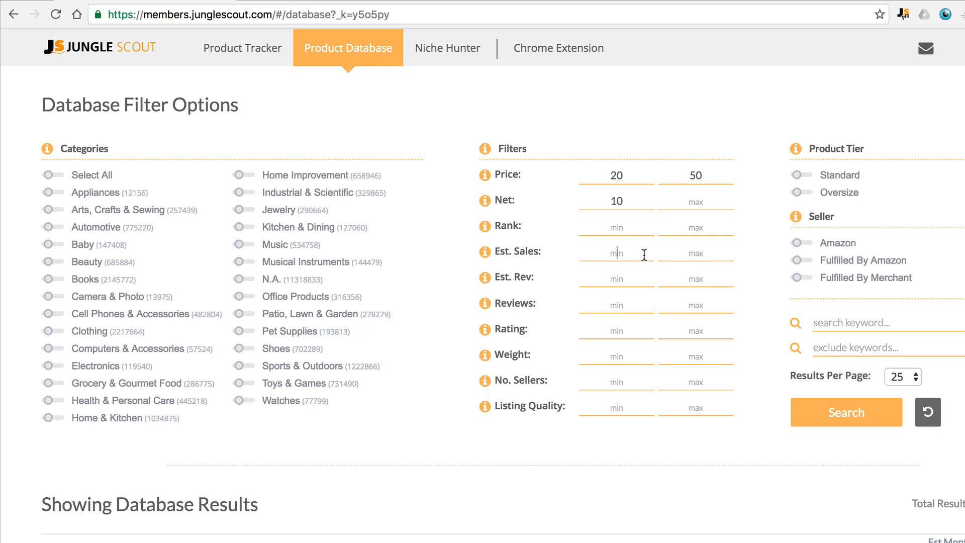
Require estimated sales at least 300, at most 50 reviews and weight up to 5.
text(300)
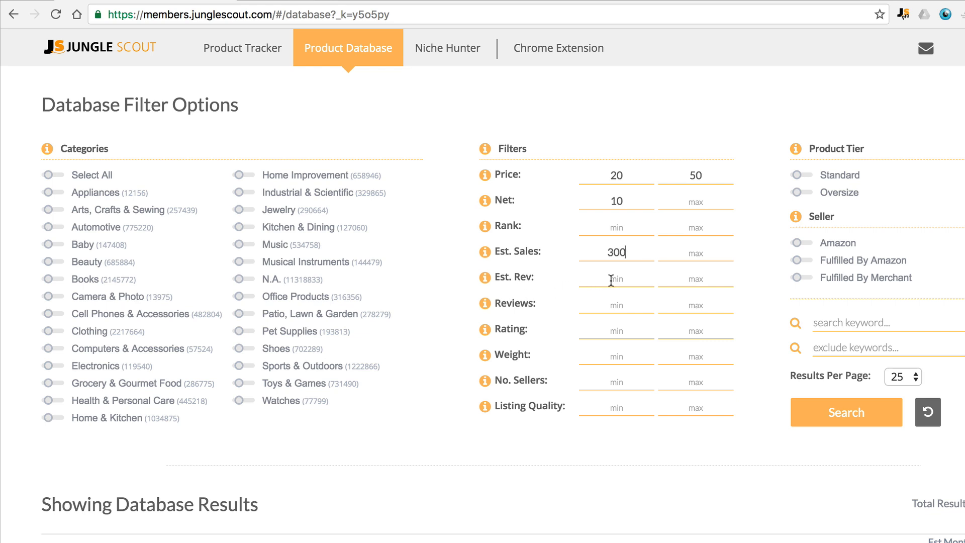
mouse_move(584, 307)
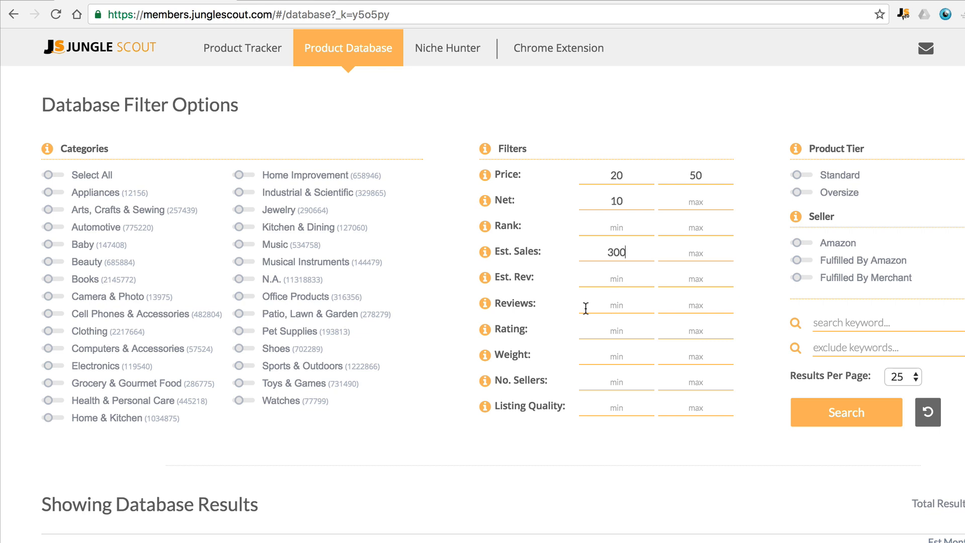
mouse_move(690, 306)
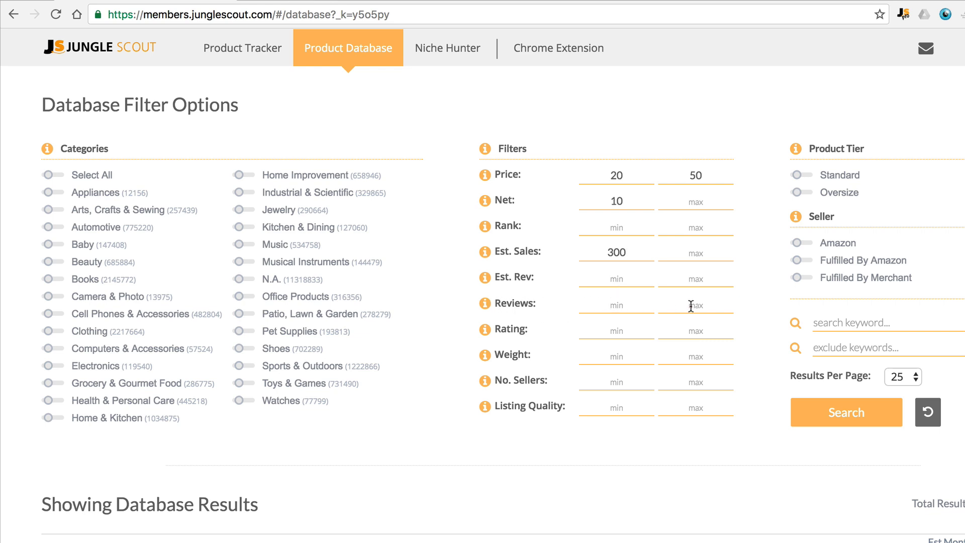
text(50)
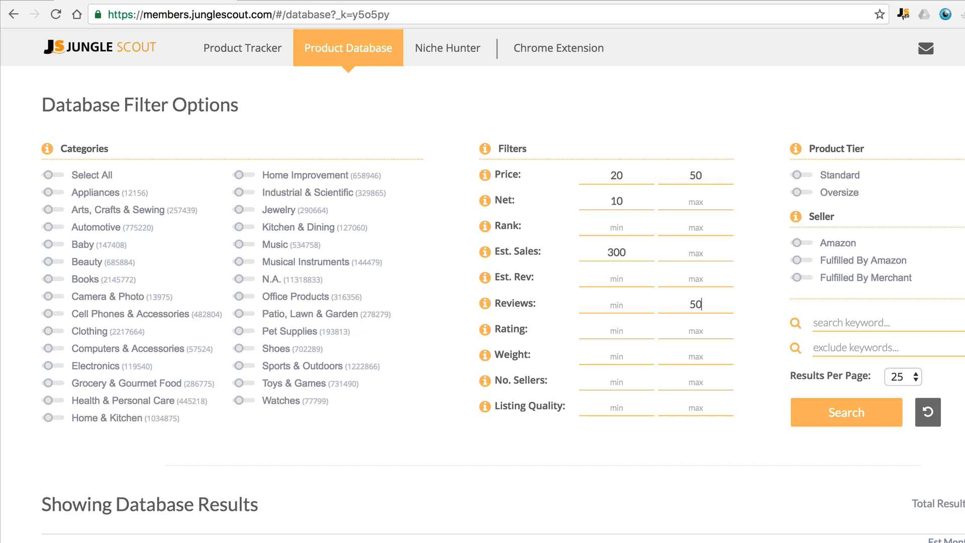
mouse_move(525, 365)
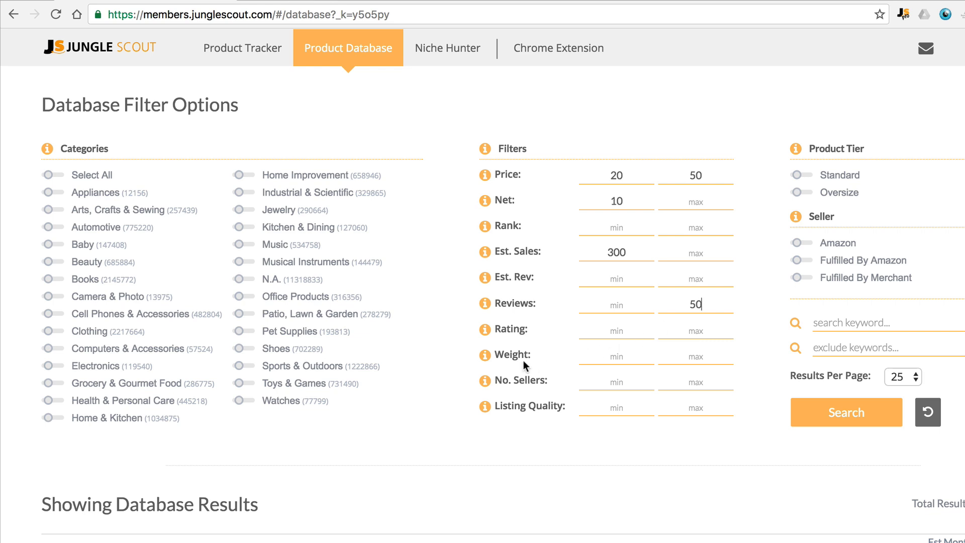
mouse_move(484, 353)
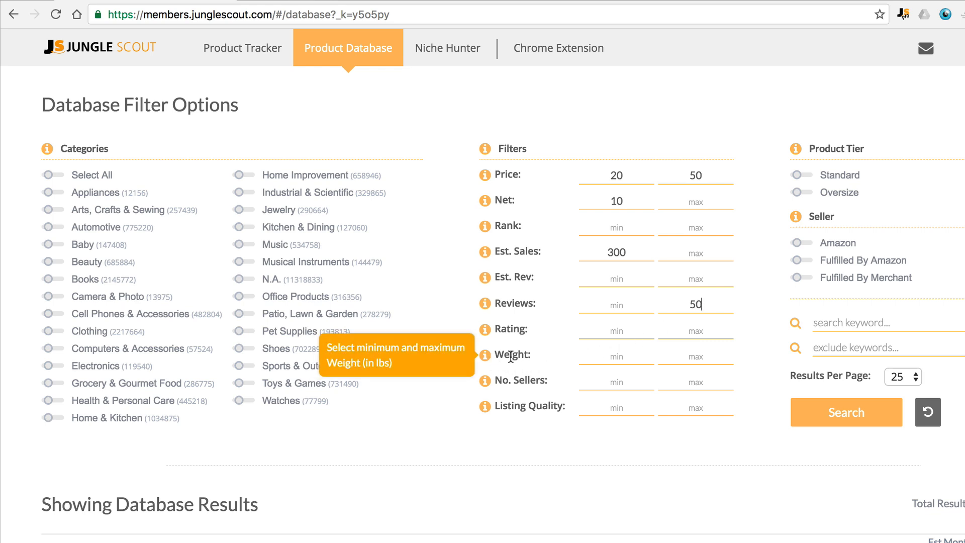
mouse_move(700, 354)
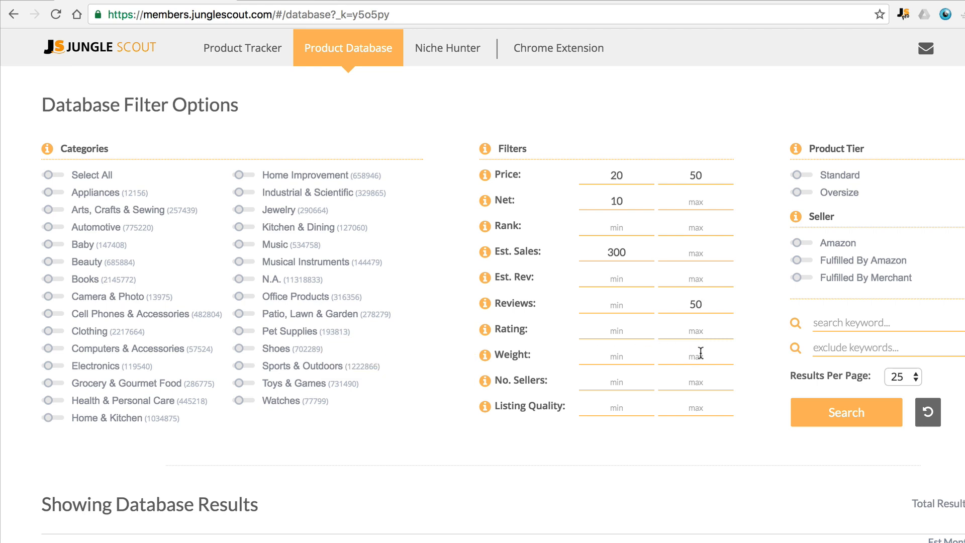
text(5)
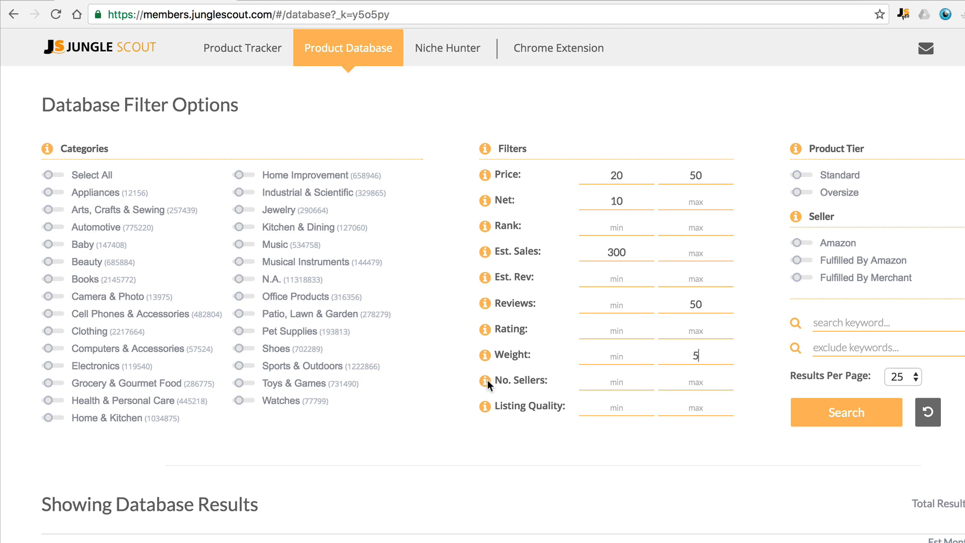
mouse_move(484, 379)
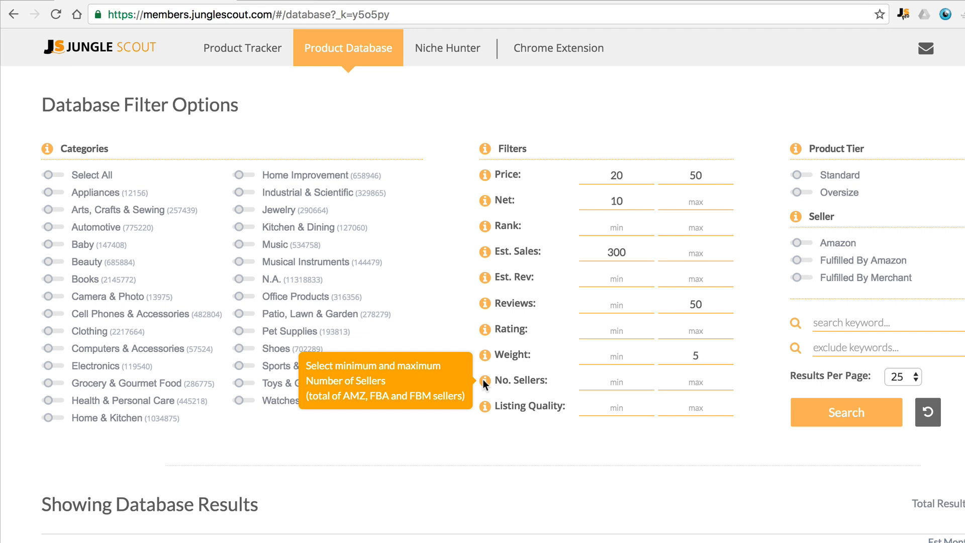
mouse_move(488, 417)
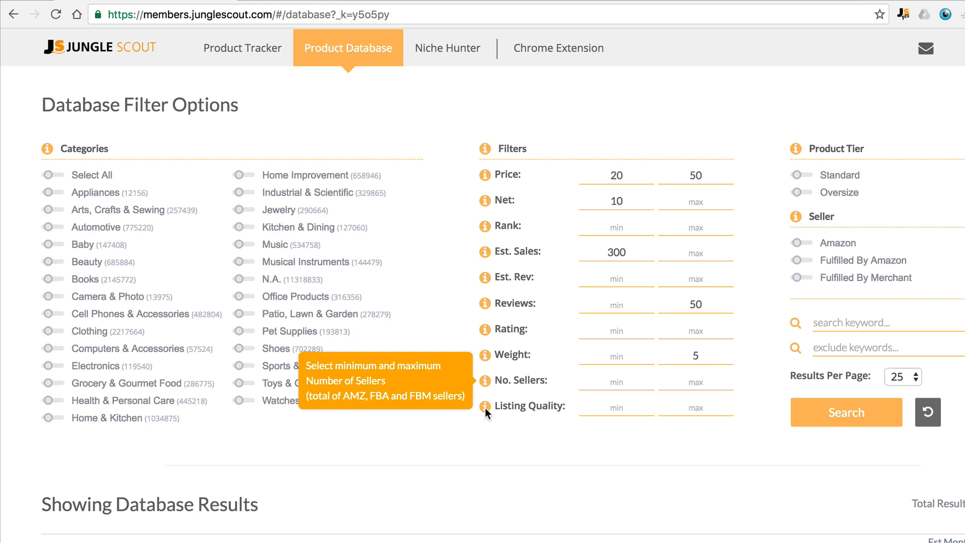
mouse_move(493, 416)
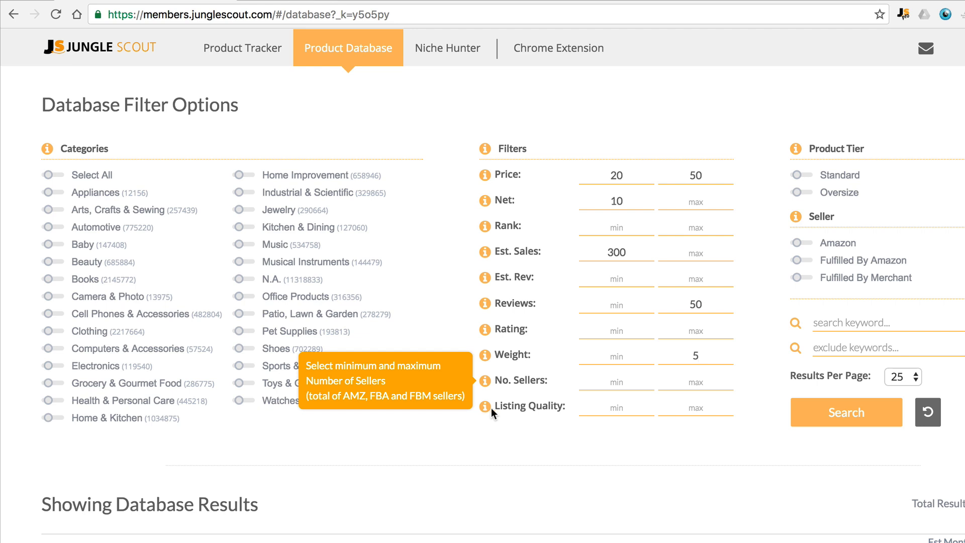
mouse_move(115, 277)
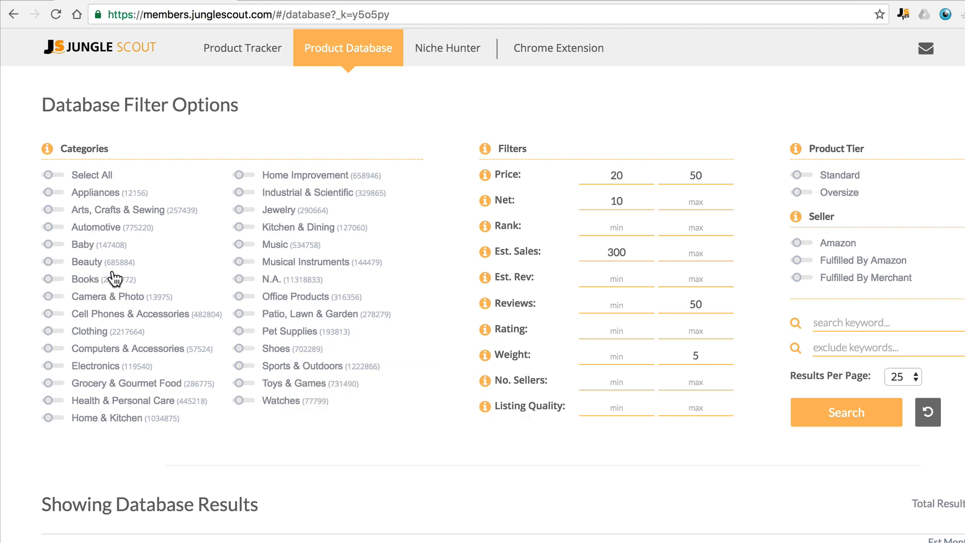
mouse_move(56, 235)
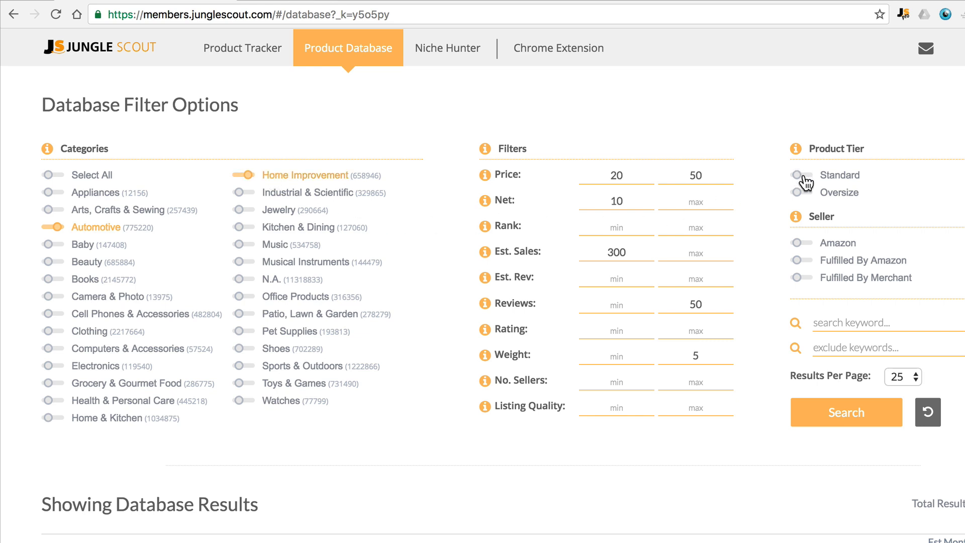
Limit results to the Standard product tier and run the search.
click(801, 175)
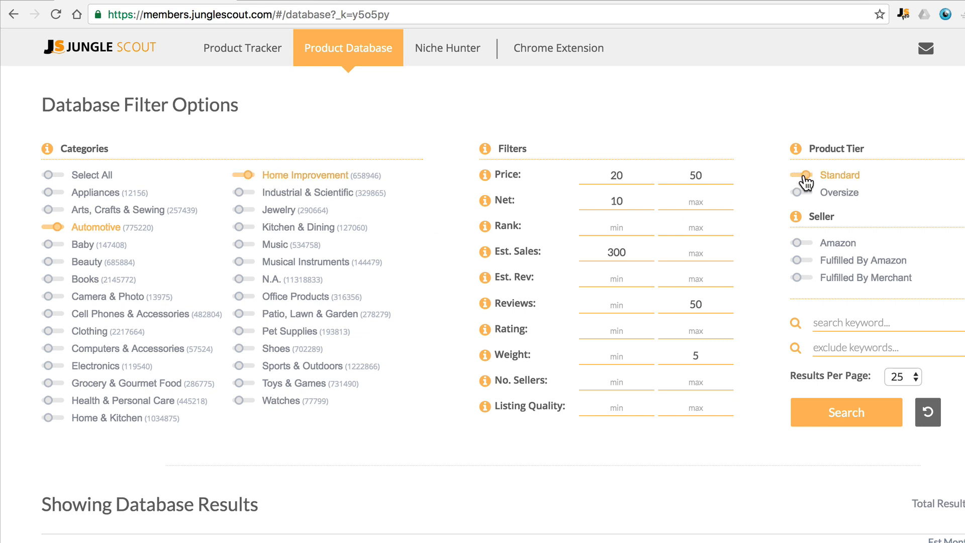
click(846, 412)
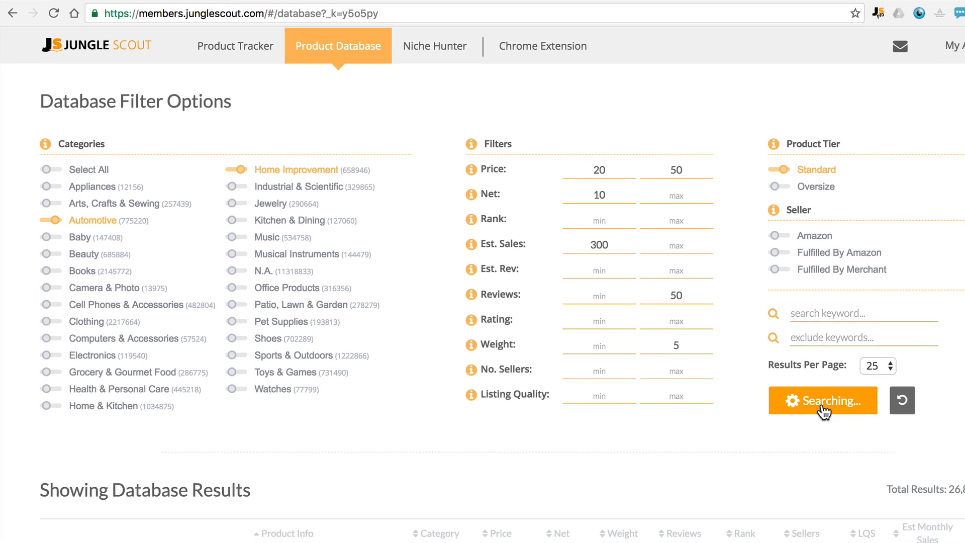
Scroll through the 96 matching Home Improvement and Automotive results.
click(822, 400)
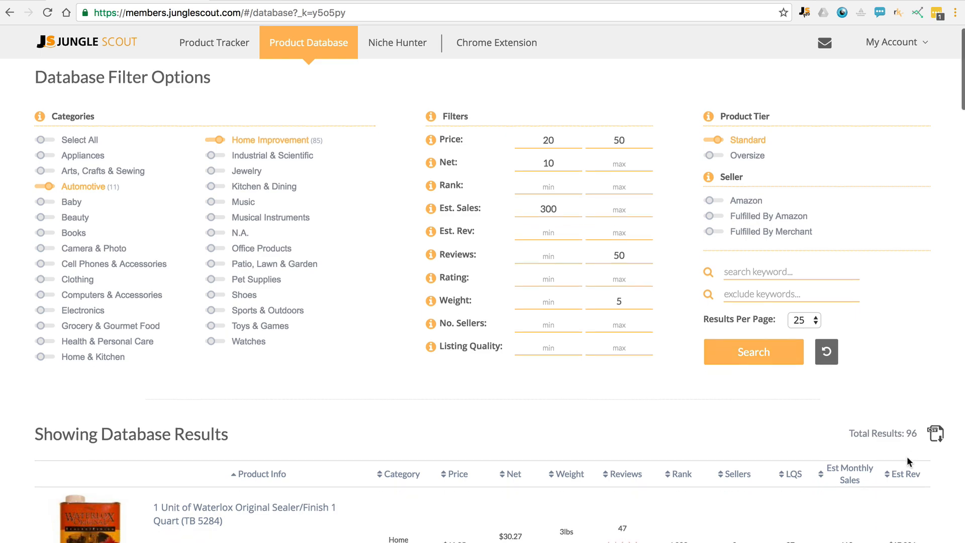
scroll(down, 3)
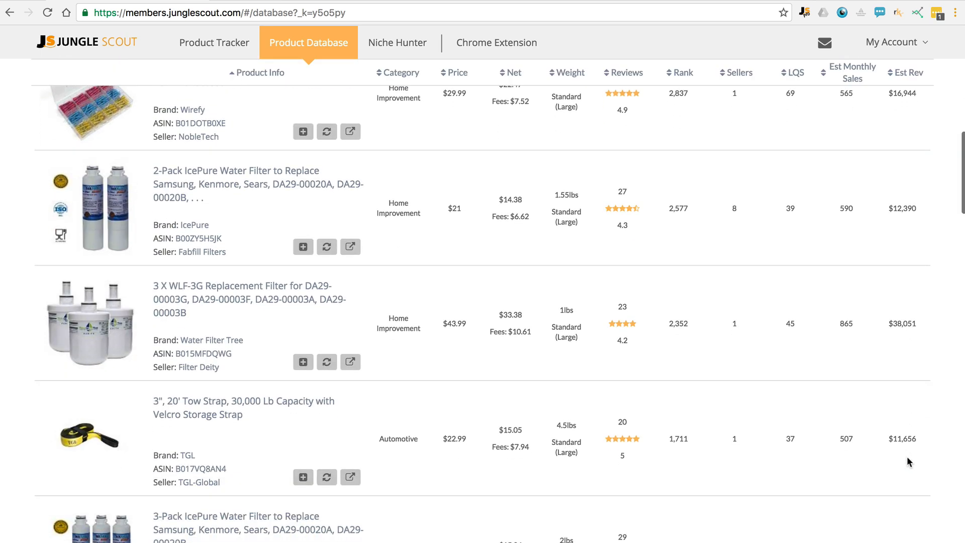
scroll(down, 3)
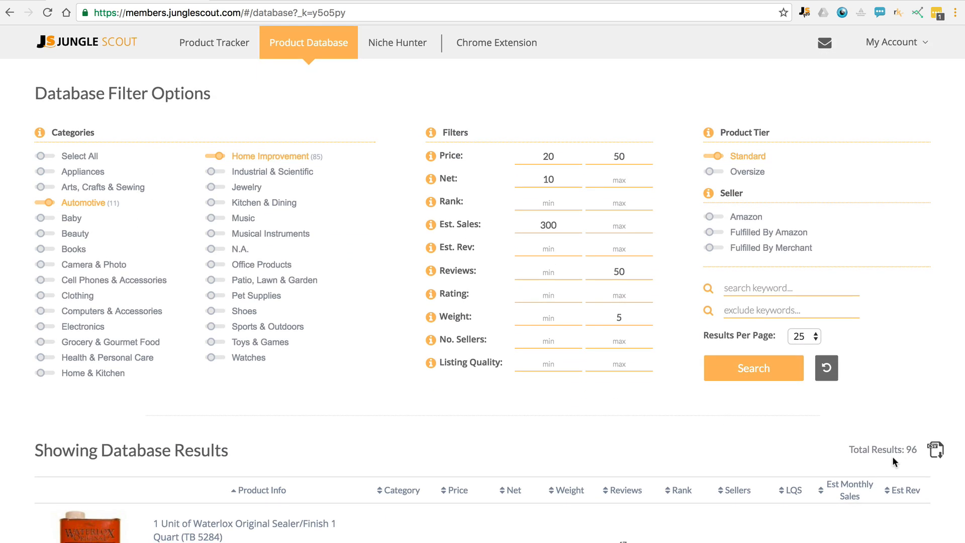
mouse_move(98, 209)
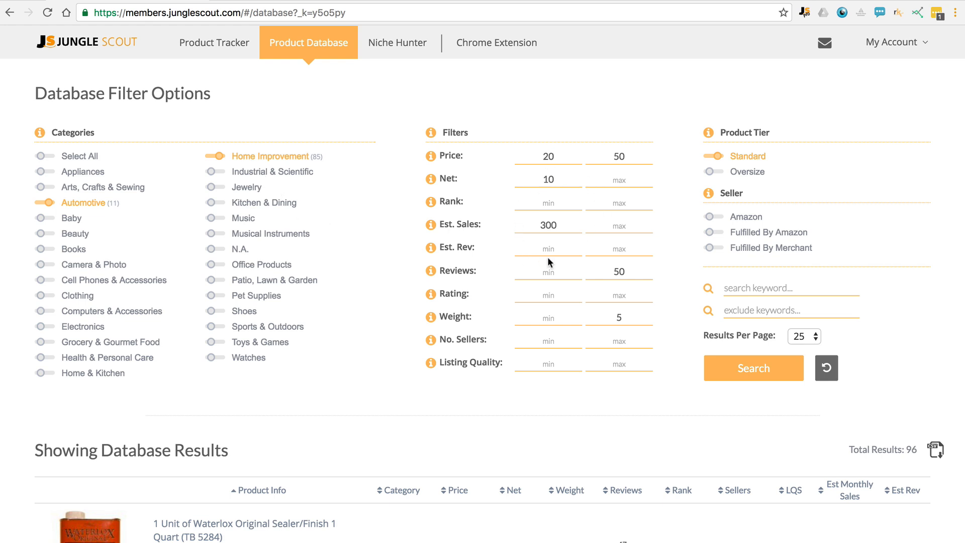
mouse_move(573, 197)
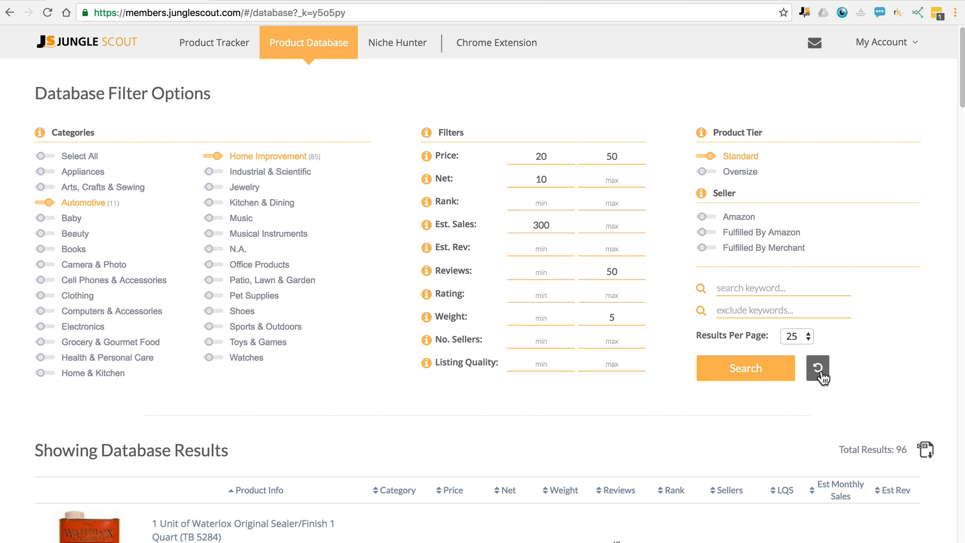
Reset filters, then search for estimated sales at least 500 and rating at most 3.
click(816, 368)
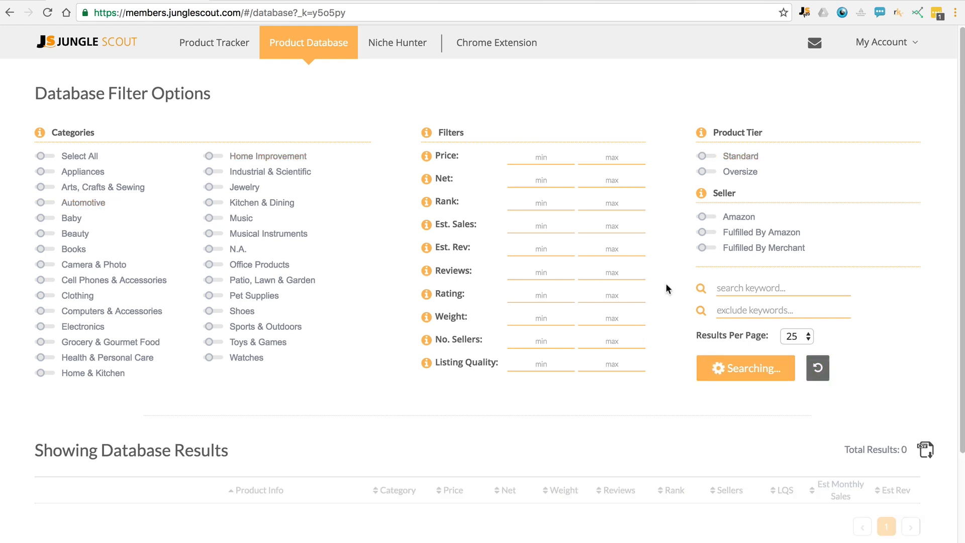
click(746, 368)
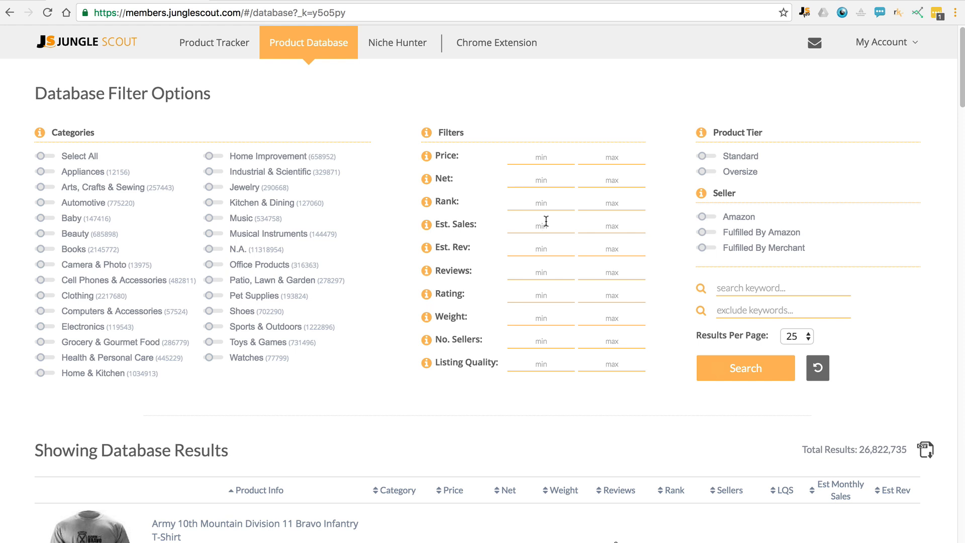
text(500)
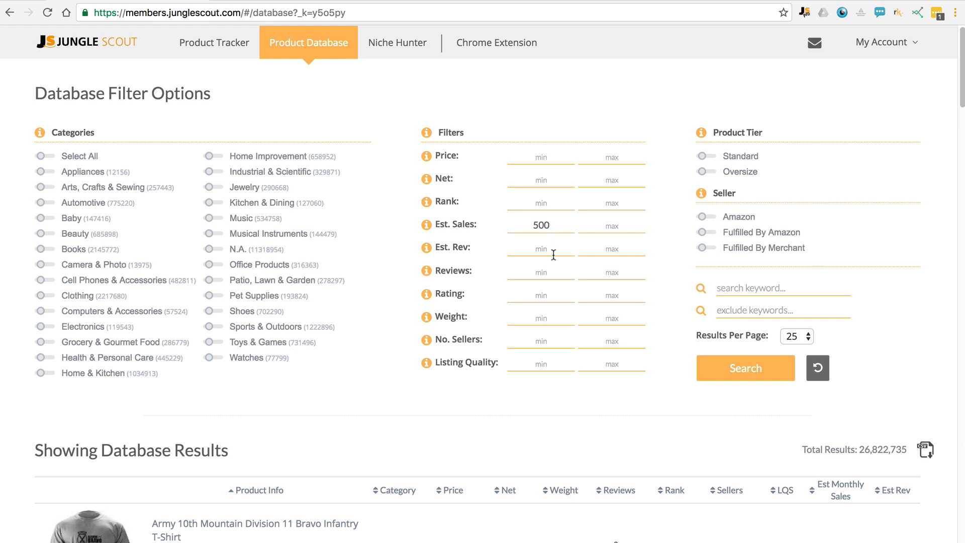
mouse_move(426, 295)
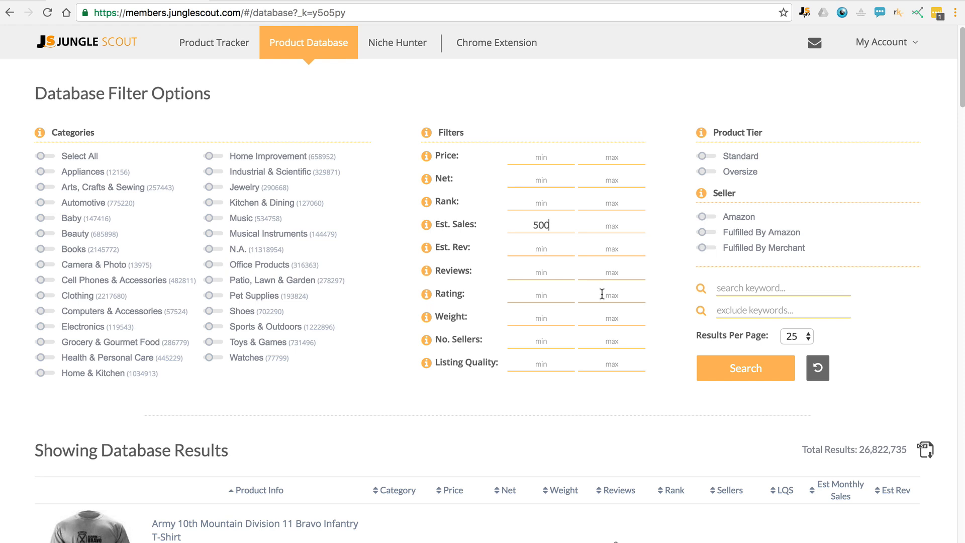
text(3)
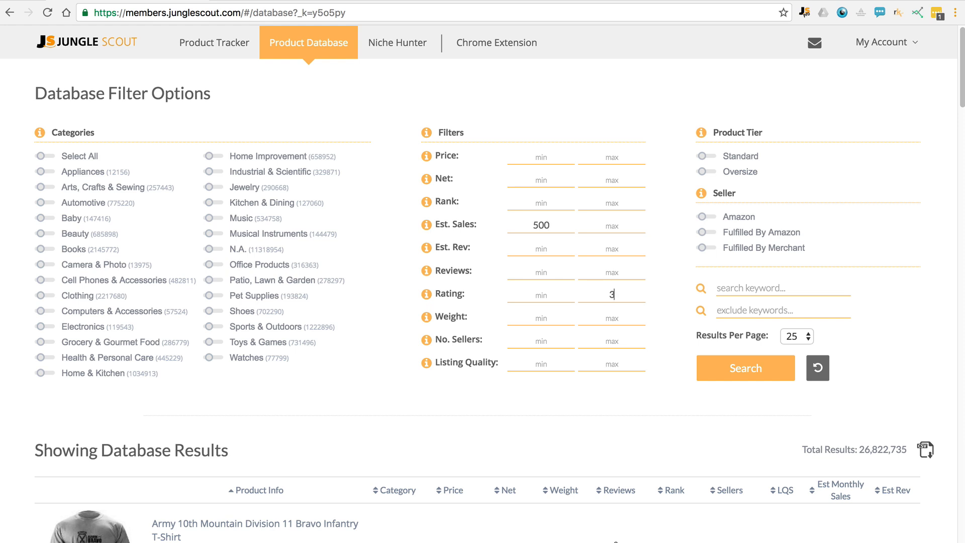
mouse_move(526, 277)
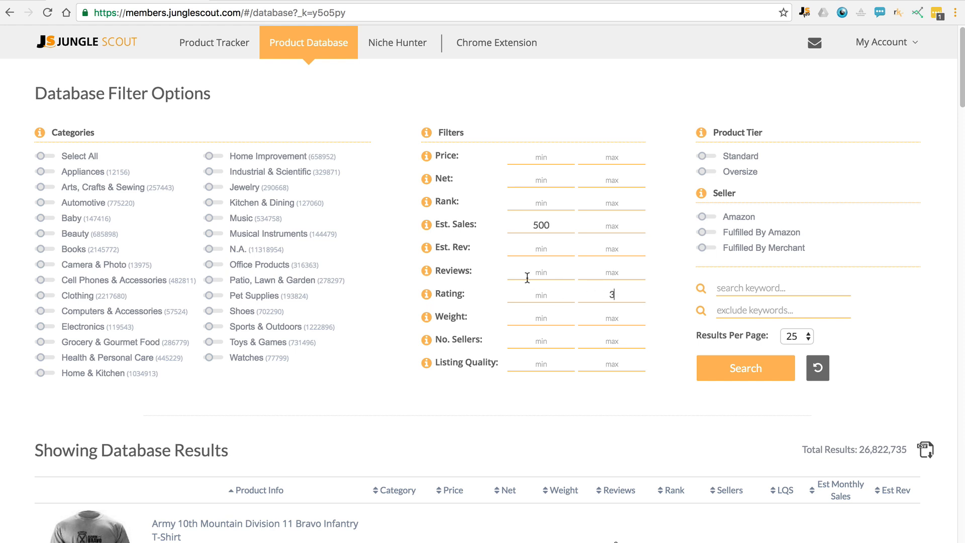
mouse_move(516, 219)
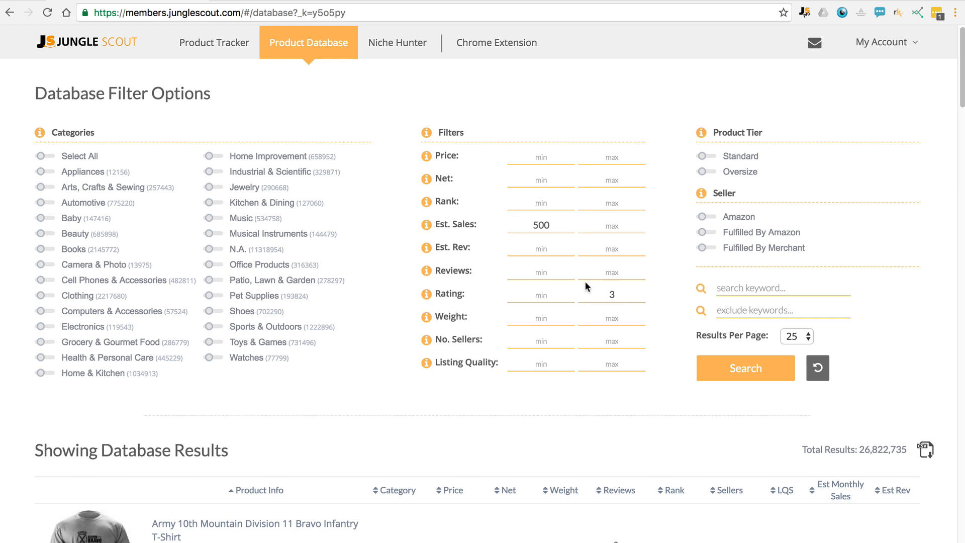
click(746, 367)
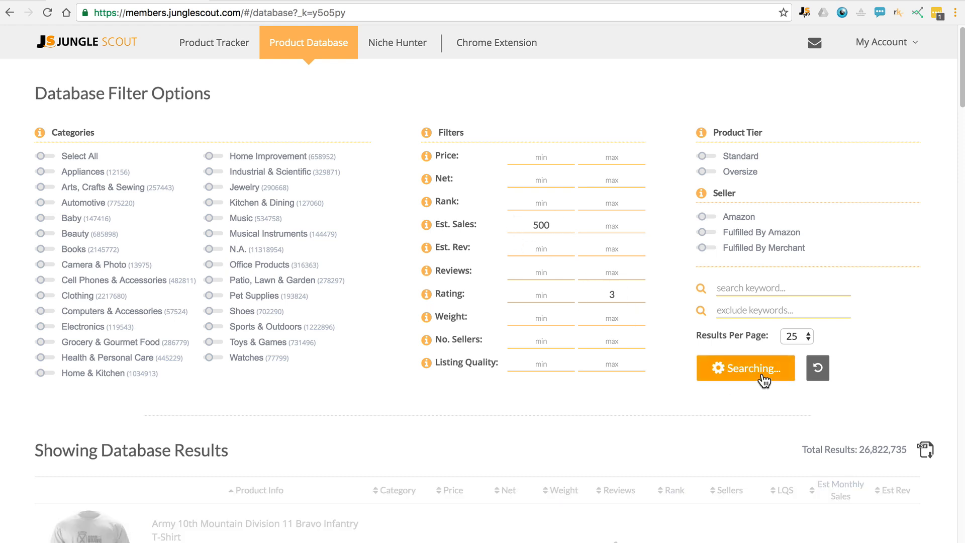
Scroll through the 1,681 results checking the low star ratings.
click(746, 368)
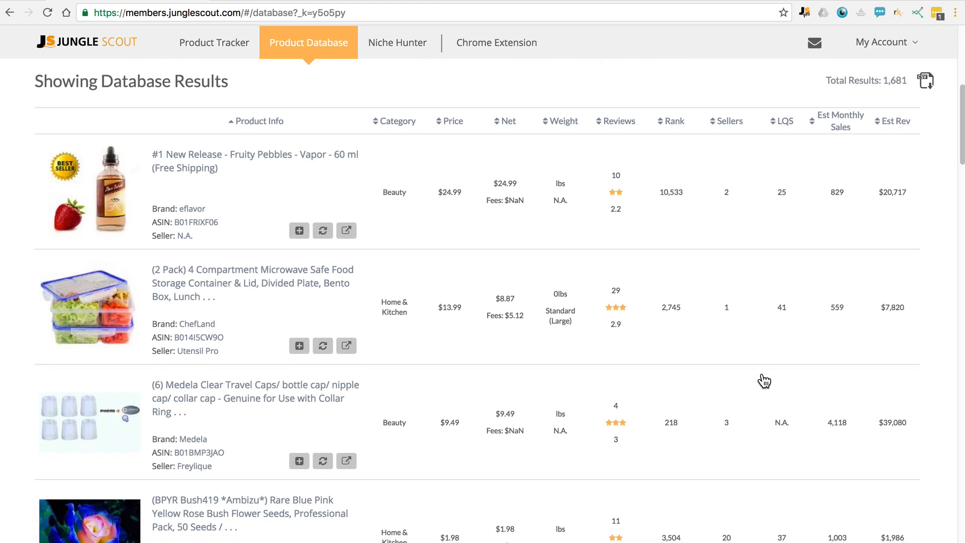
scroll(down, 3)
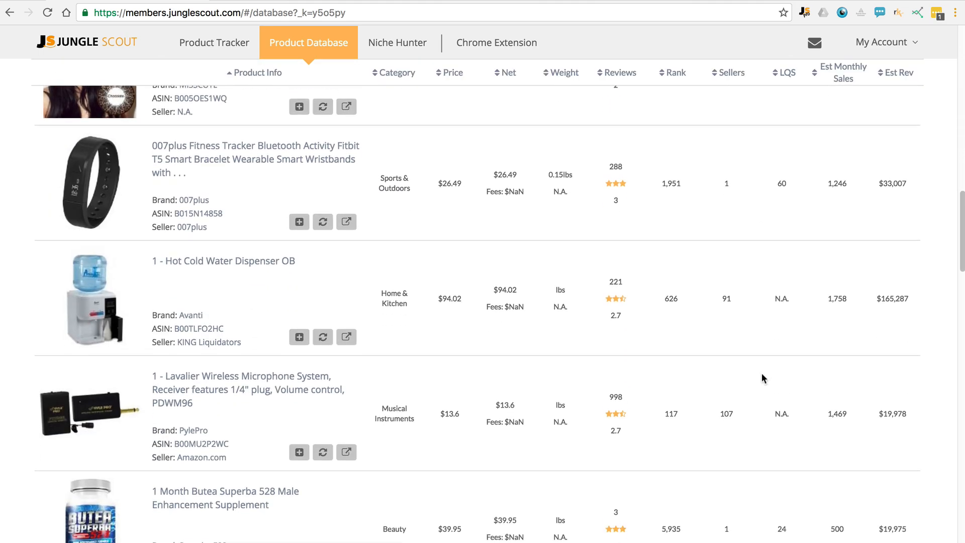
scroll(down, 3)
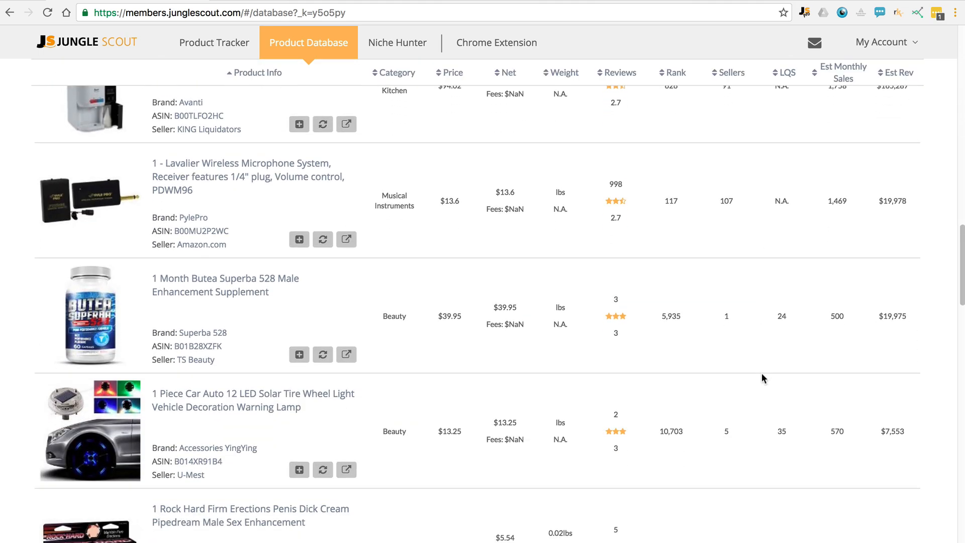
scroll(down, 3)
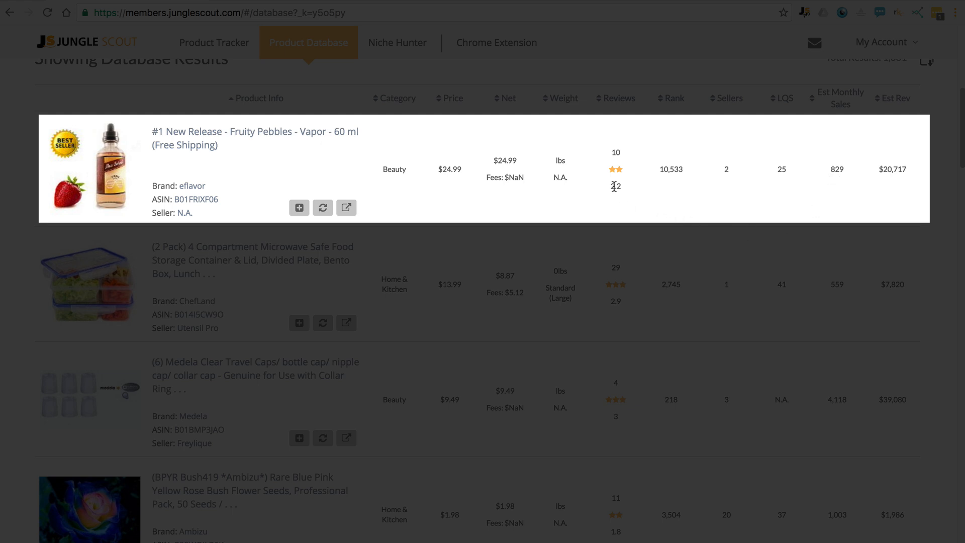
mouse_move(623, 196)
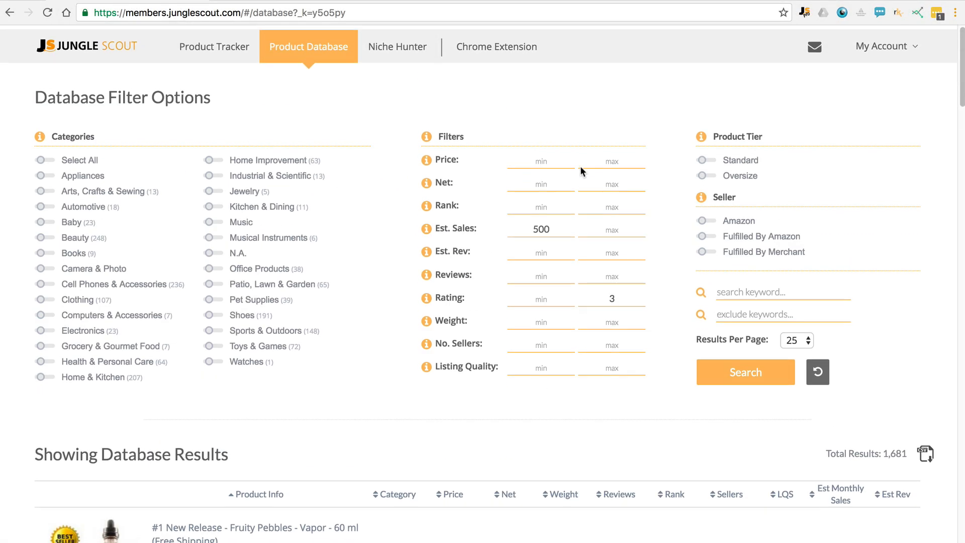
Reset filters, then search for estimated sales at least 500 with listing quality at most 20.
click(817, 368)
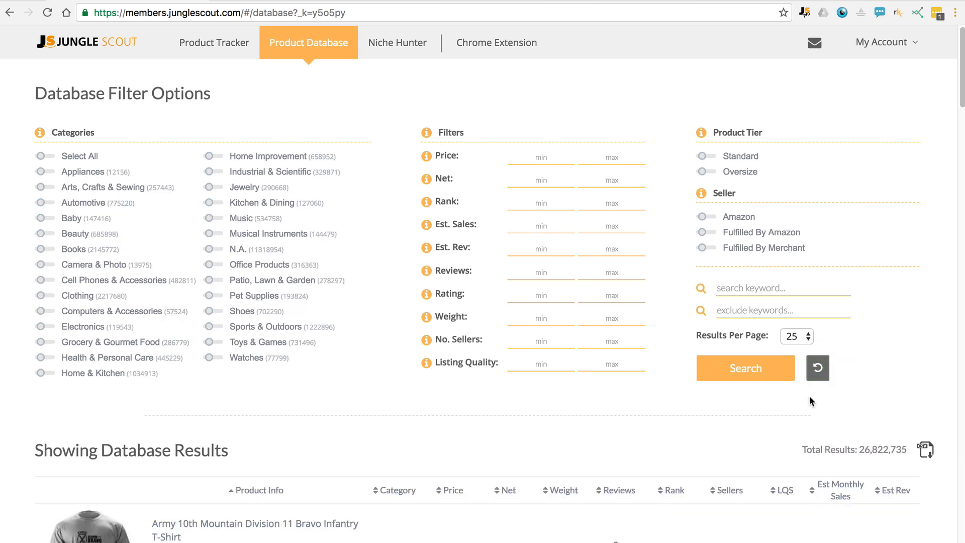
mouse_move(494, 278)
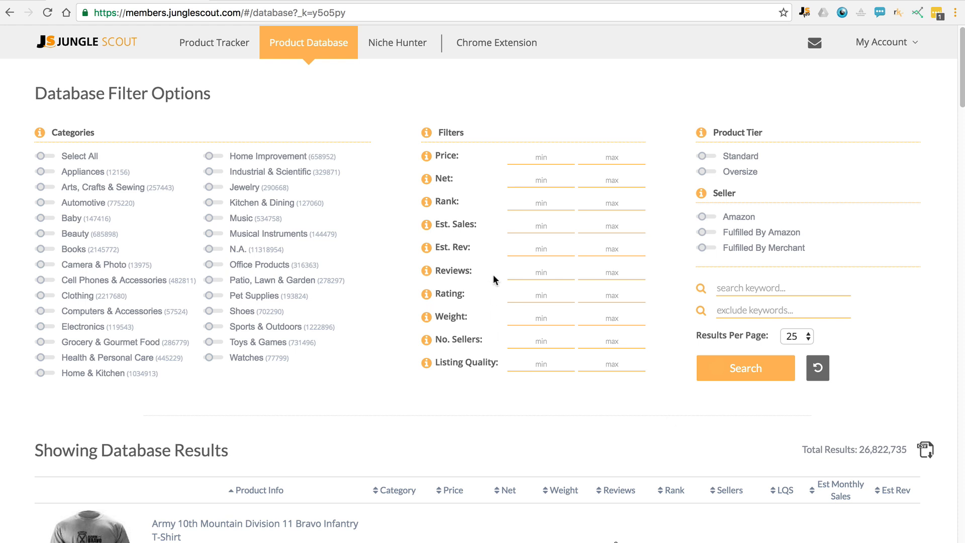
text(500)
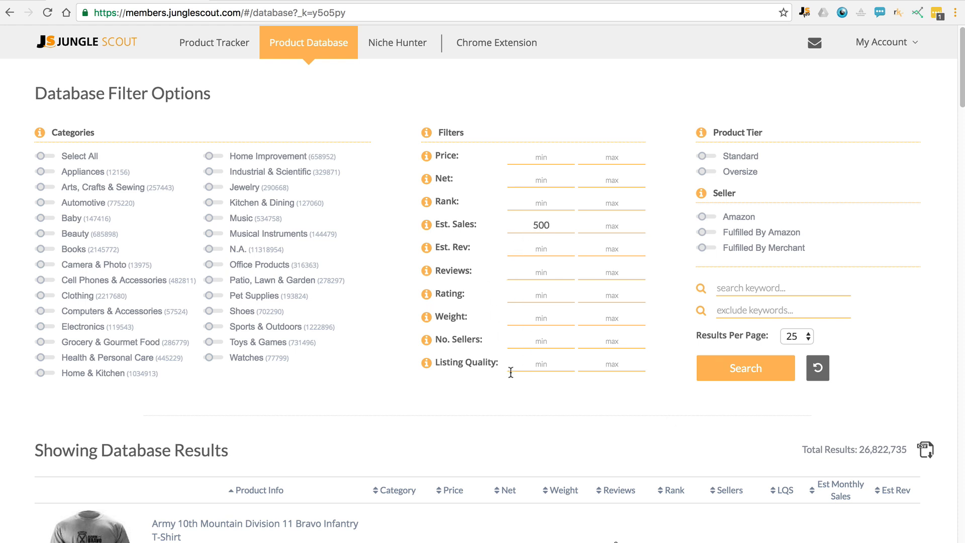
mouse_move(426, 363)
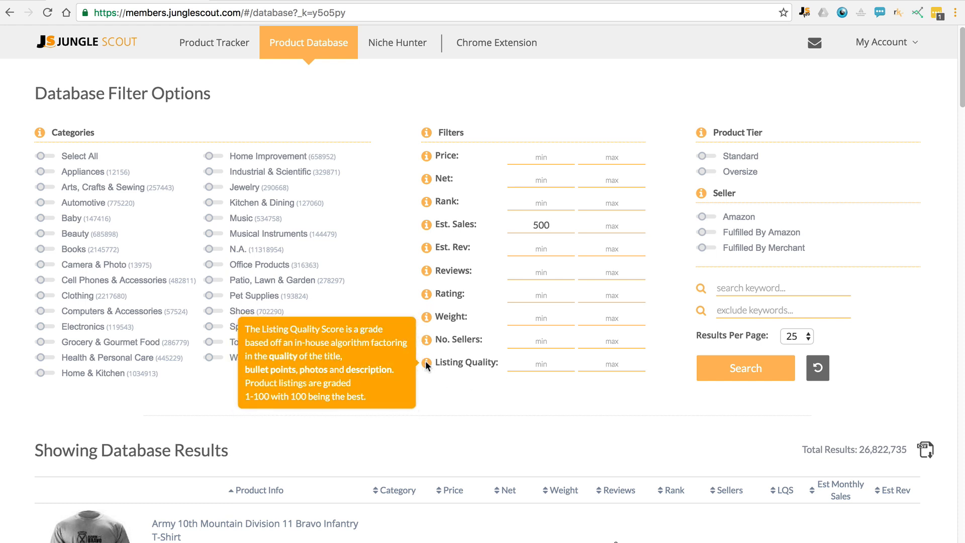
mouse_move(606, 364)
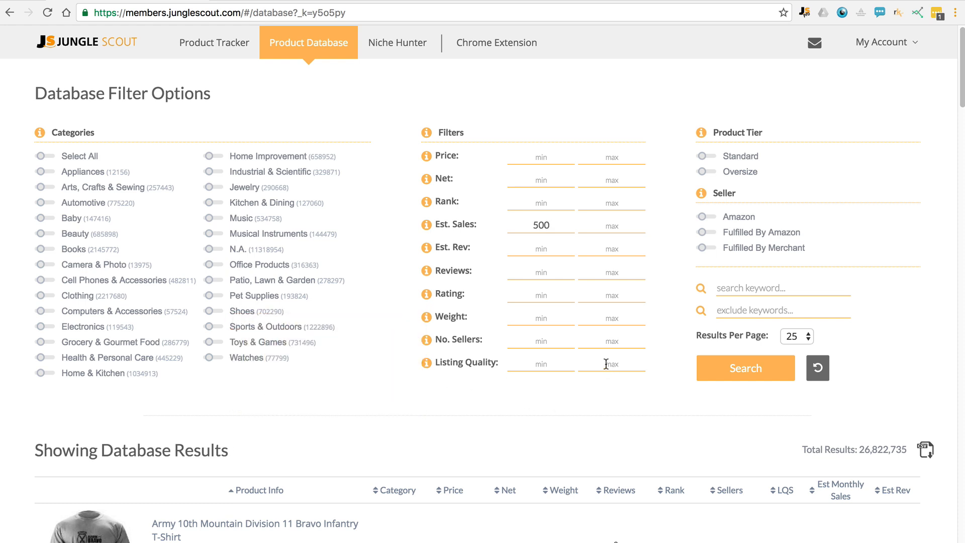
click(746, 356)
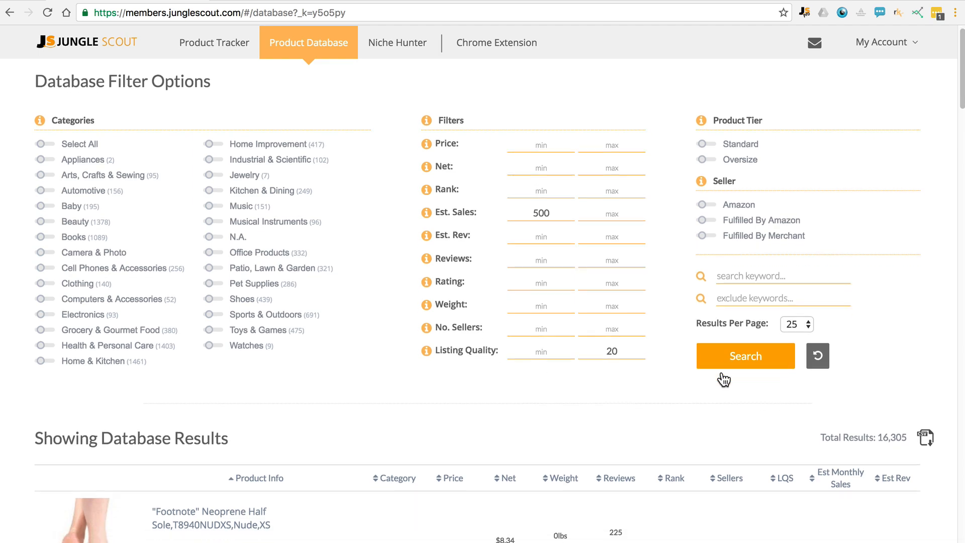
click(745, 356)
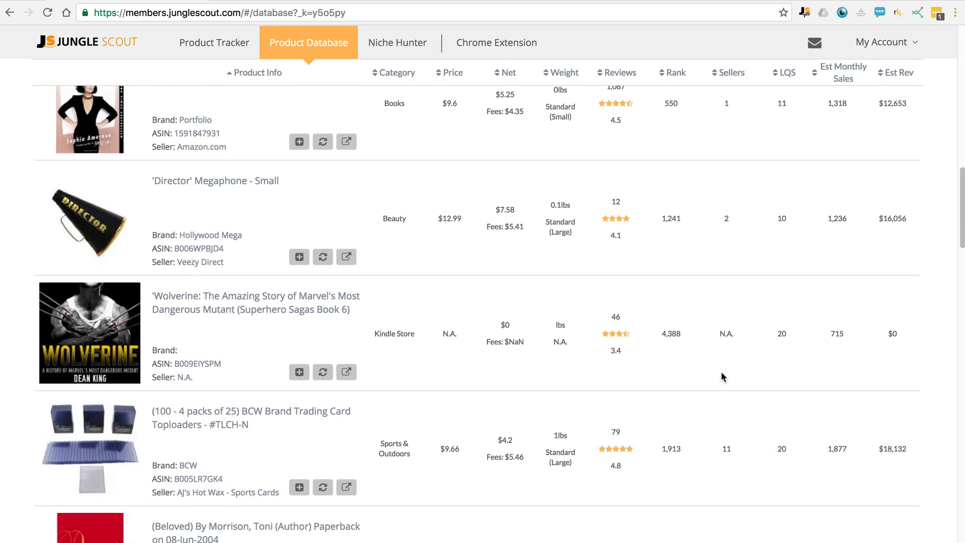
scroll(down, 3)
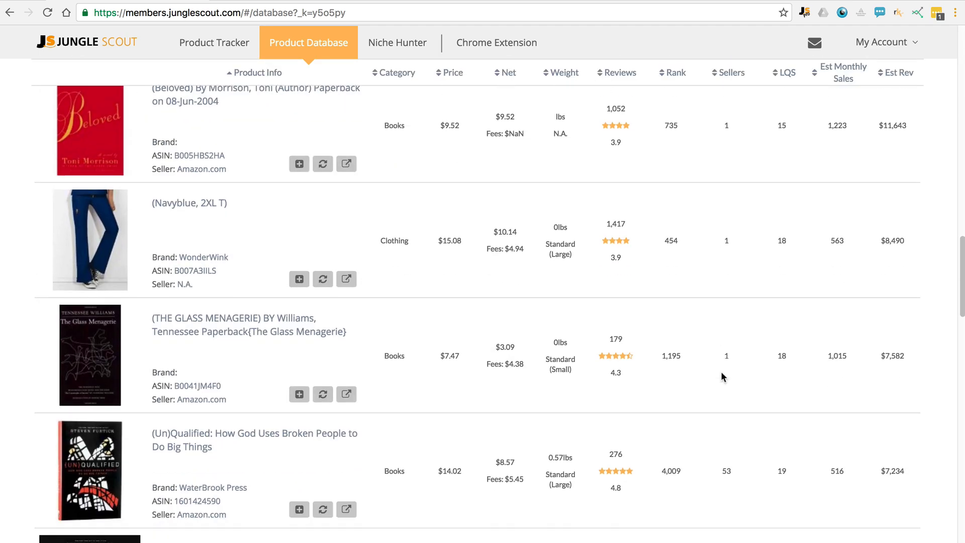
scroll(down, 3)
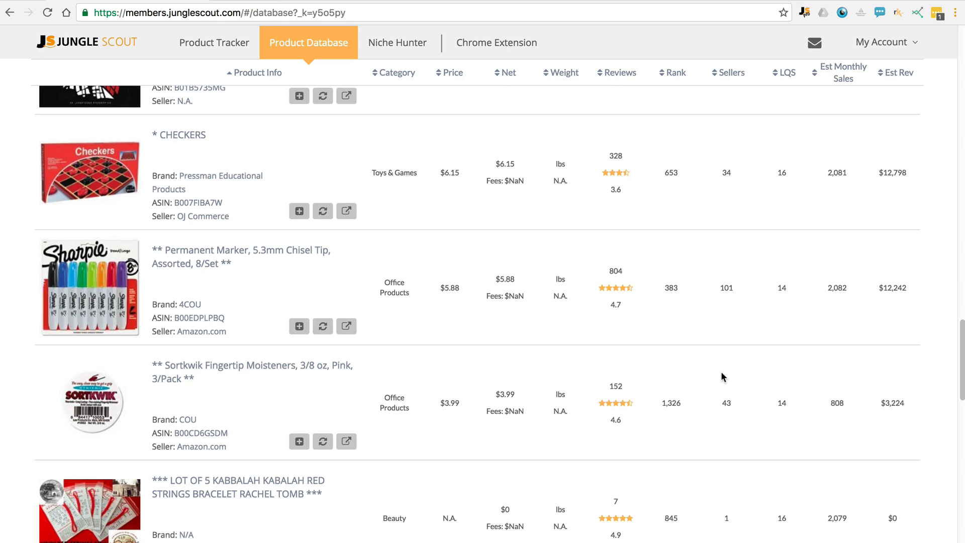
scroll(down, 3)
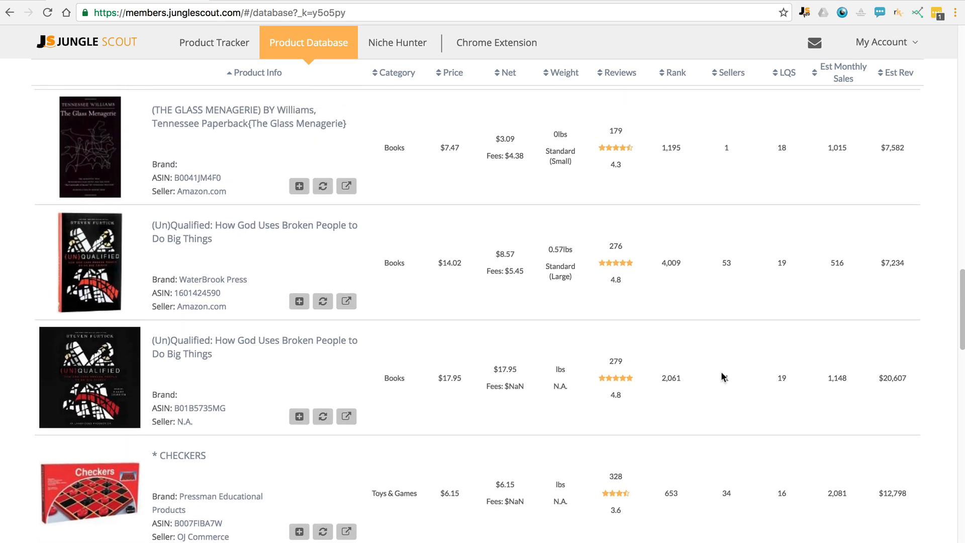
scroll(down, 3)
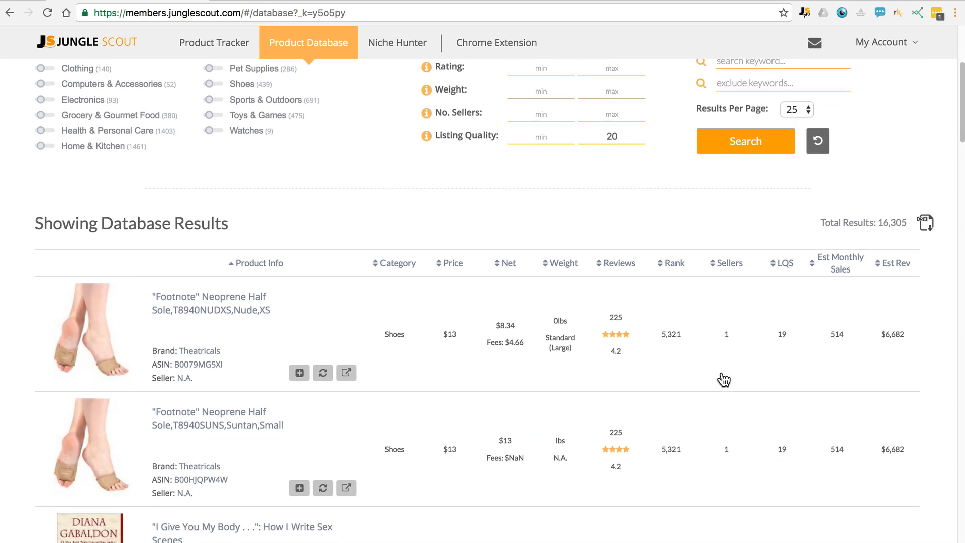
scroll(down, 3)
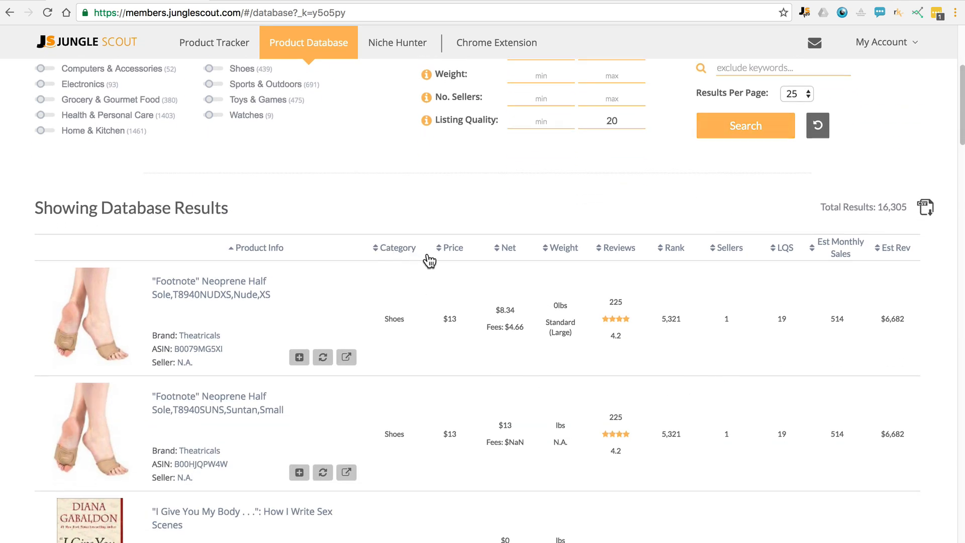
mouse_move(509, 260)
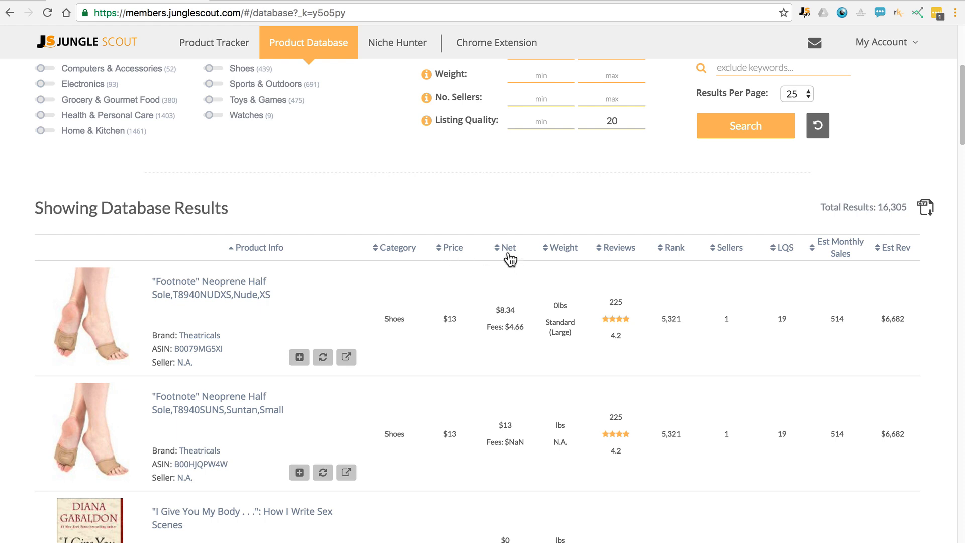
mouse_move(338, 320)
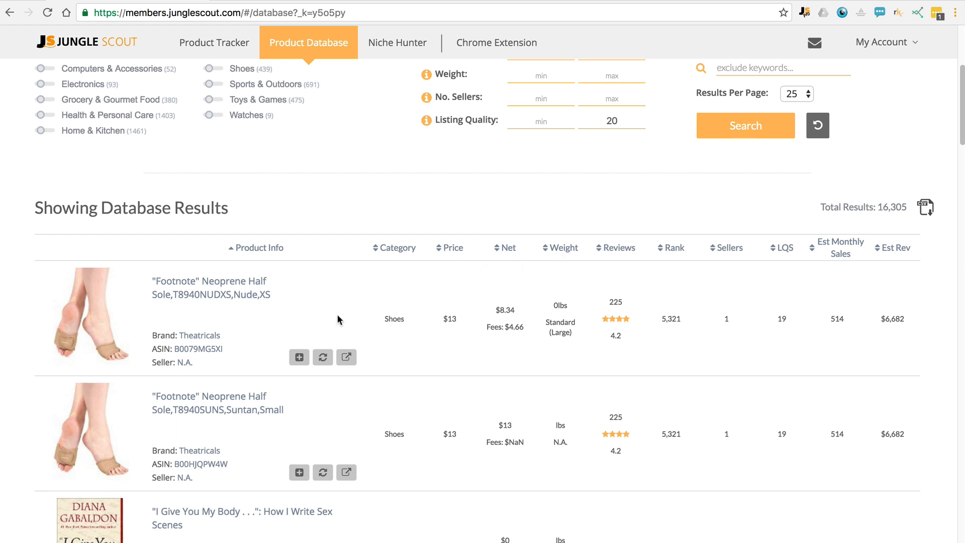
mouse_move(300, 358)
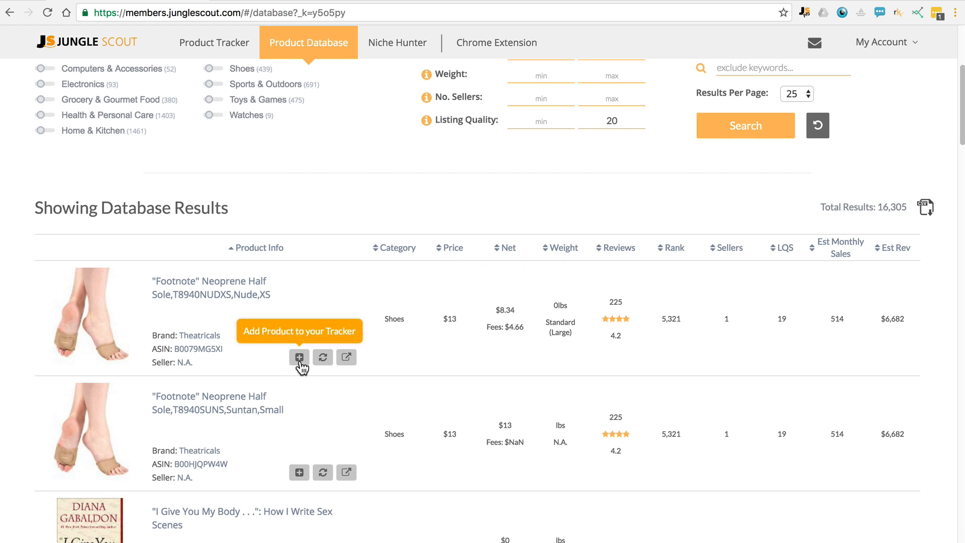
mouse_move(927, 209)
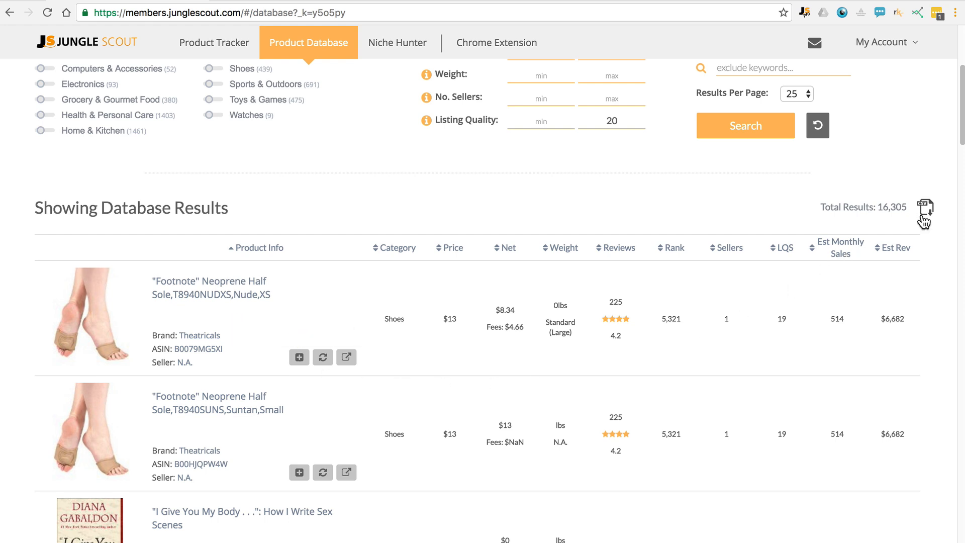
mouse_move(924, 210)
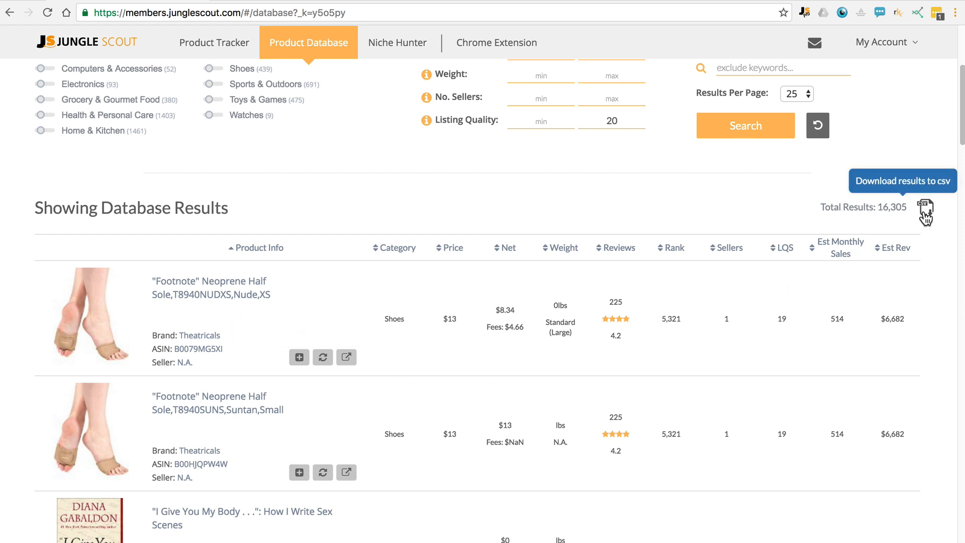